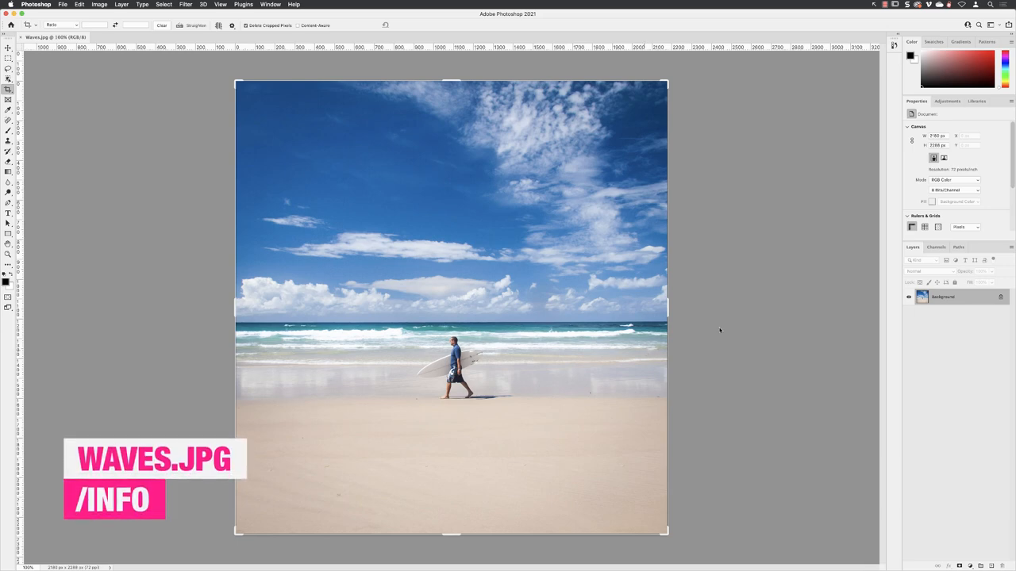
mouse_move(784, 181)
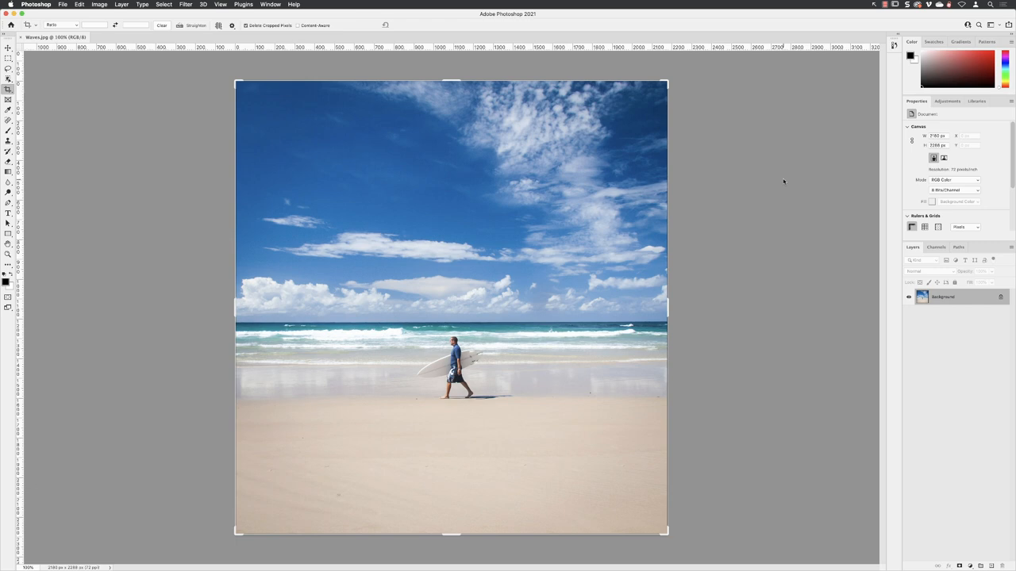
mouse_move(35, 69)
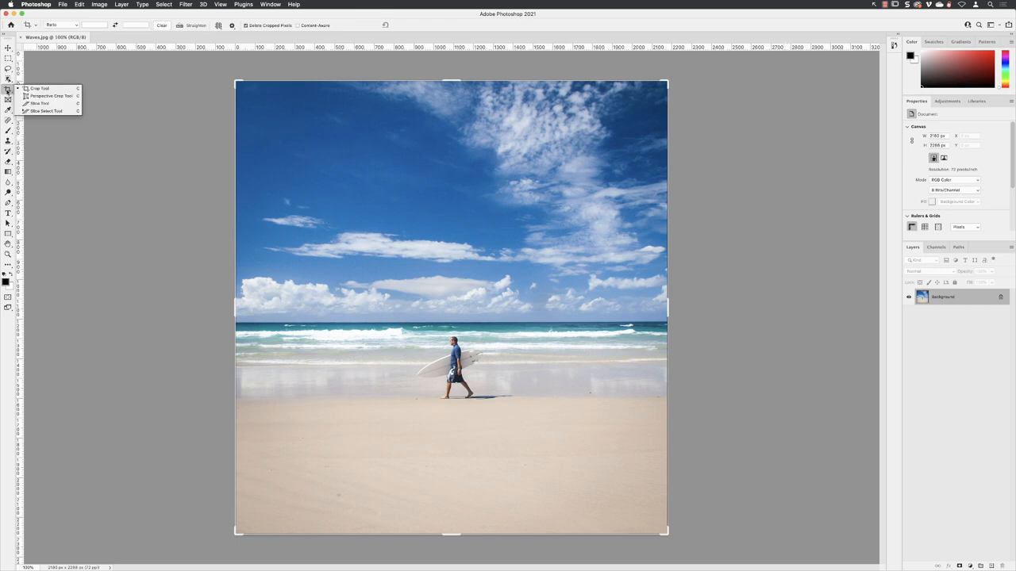
mouse_move(49, 96)
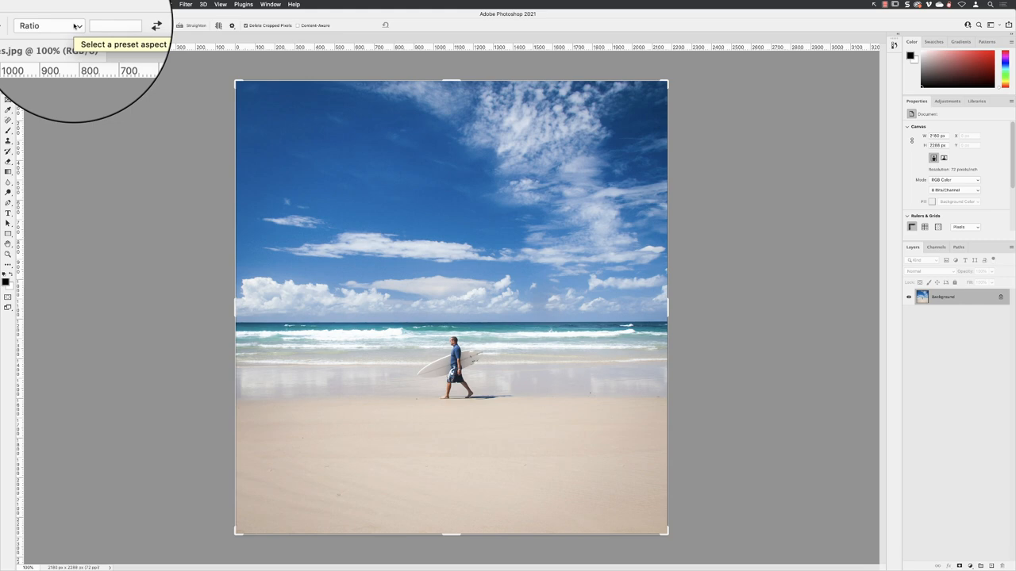
mouse_move(115, 26)
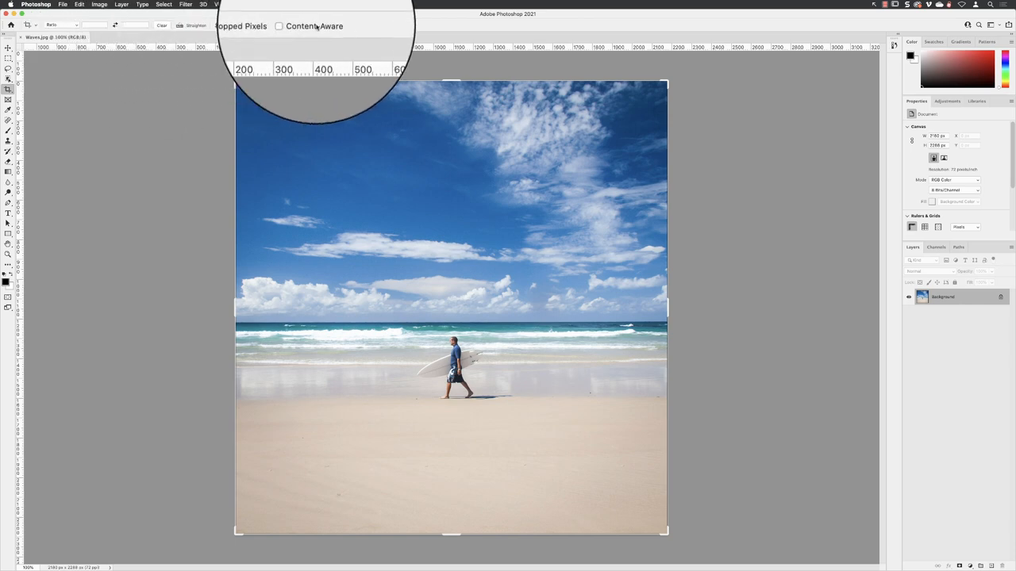
Step: Enable Content-Aware in the Crop Tool options so added canvas gets generated fill
click(278, 26)
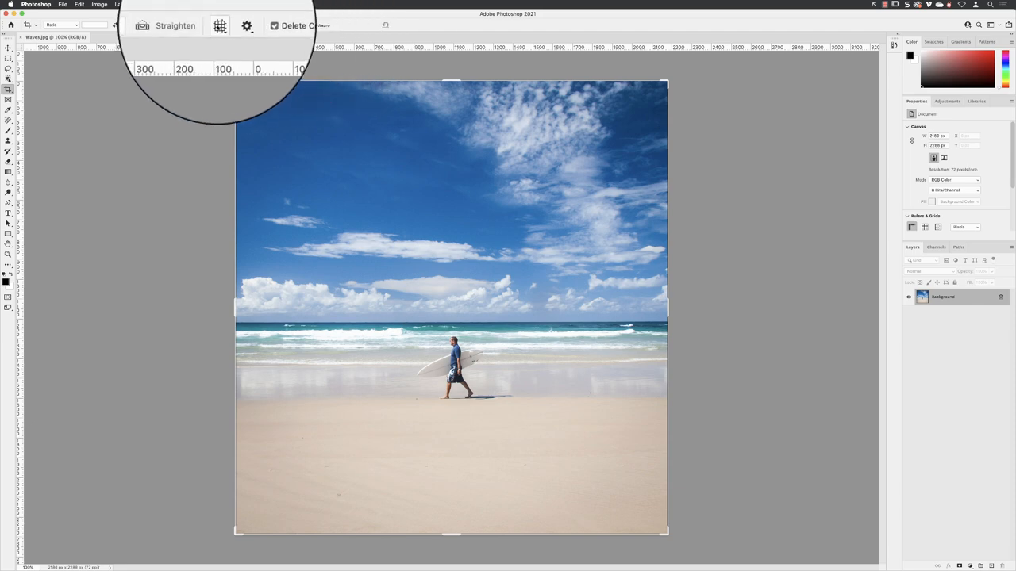
Step: Set the crop overlay to Grid
click(220, 25)
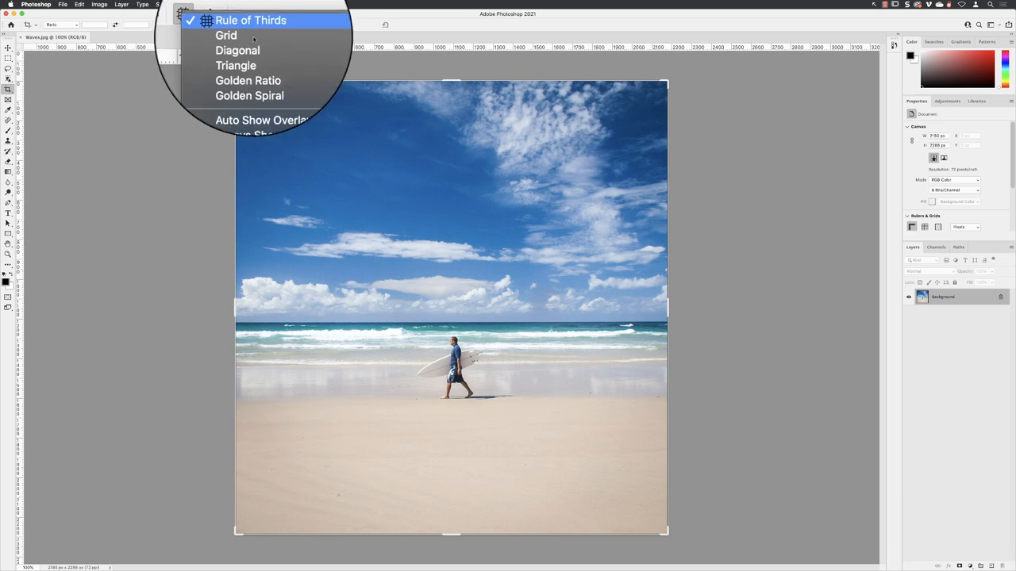
mouse_move(226, 35)
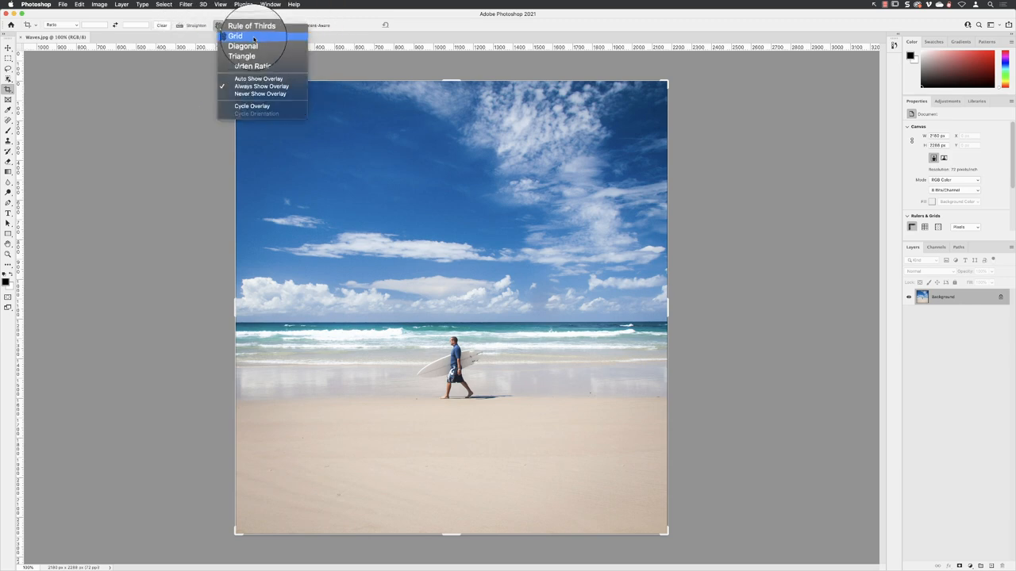
click(235, 36)
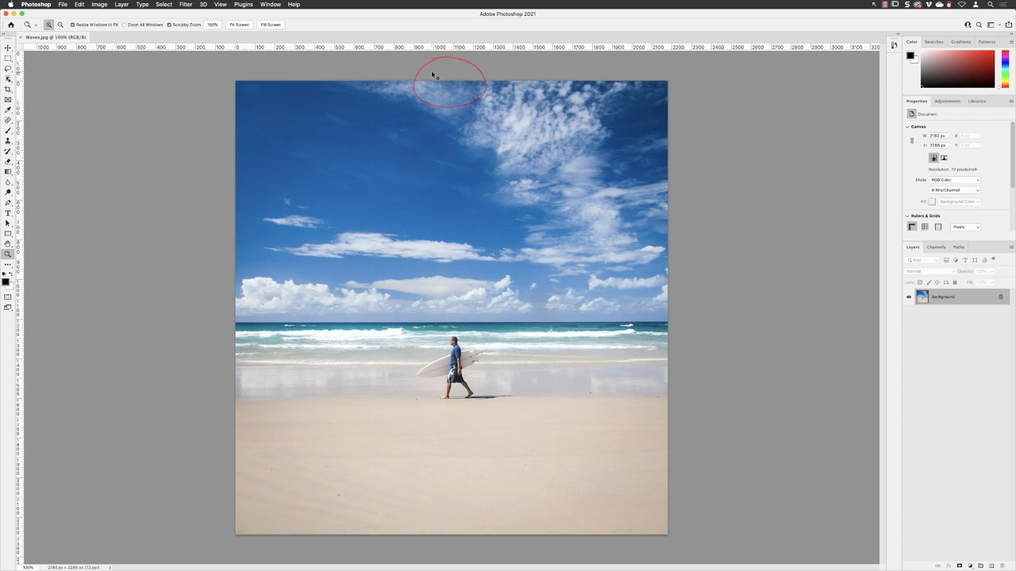
Step: Drag the crop frame's top edge above the sky to about 2843 px tall
click(7, 89)
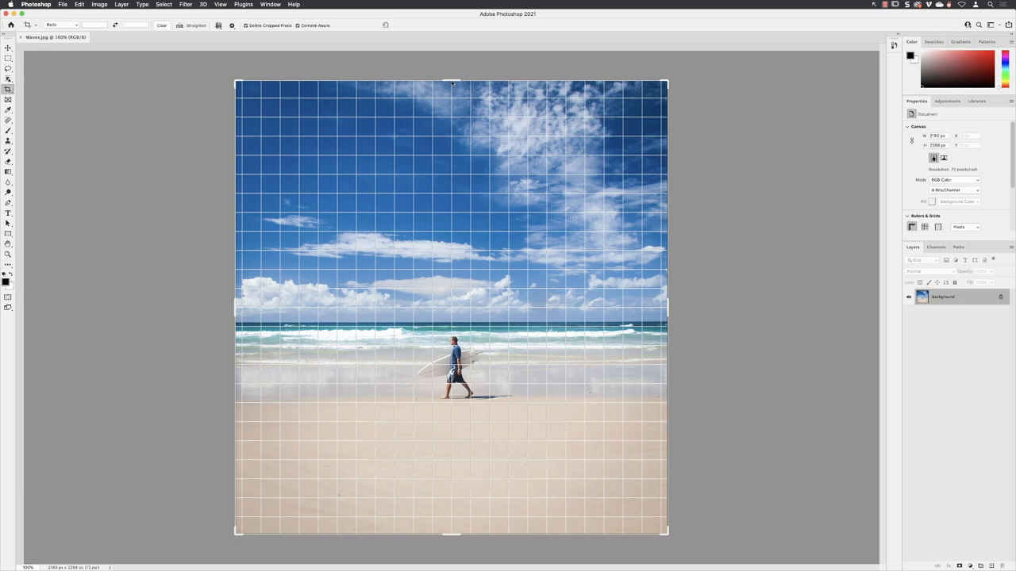
drag(453, 82, 452, 57)
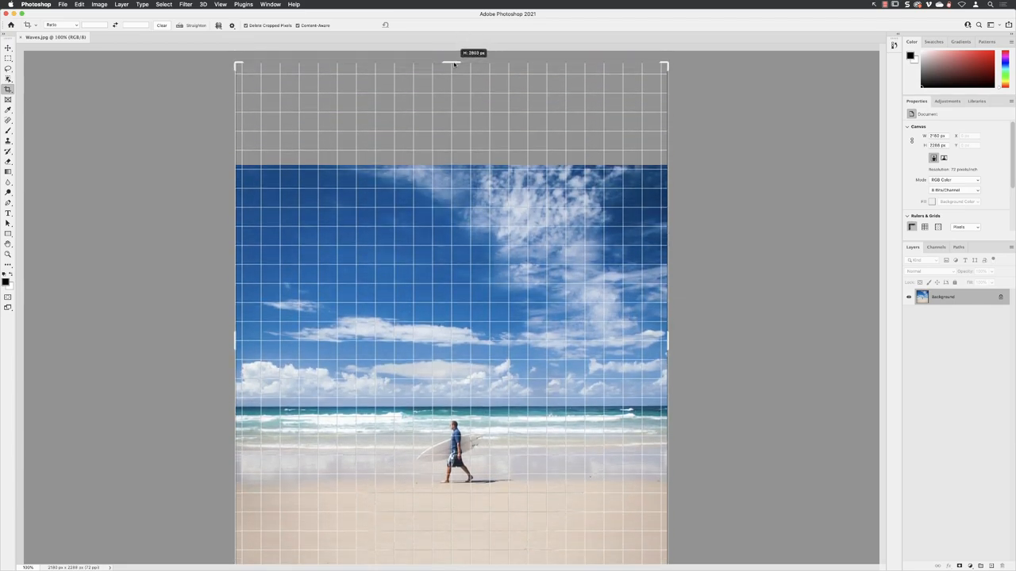
drag(452, 65, 456, 81)
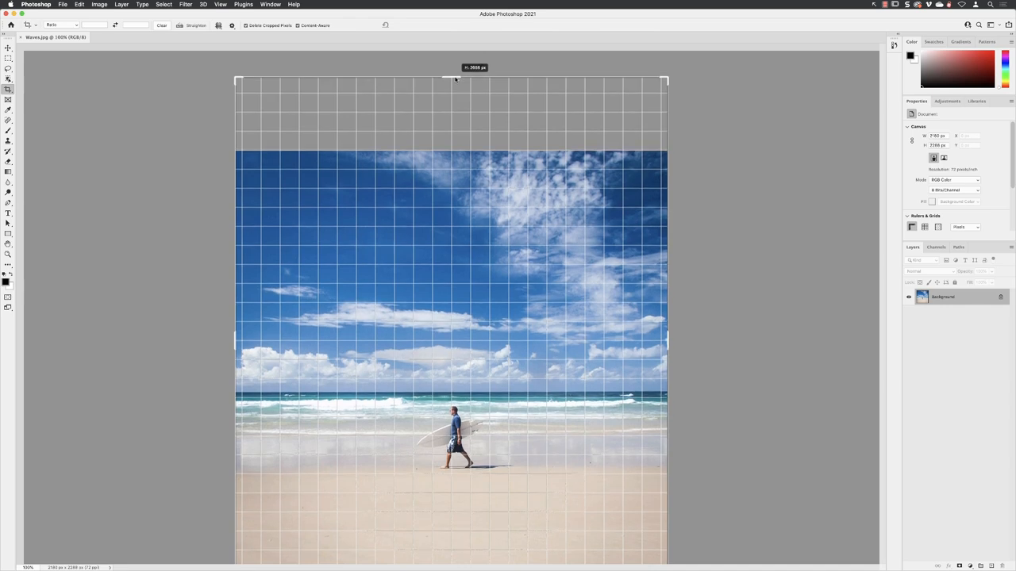
drag(473, 79, 476, 61)
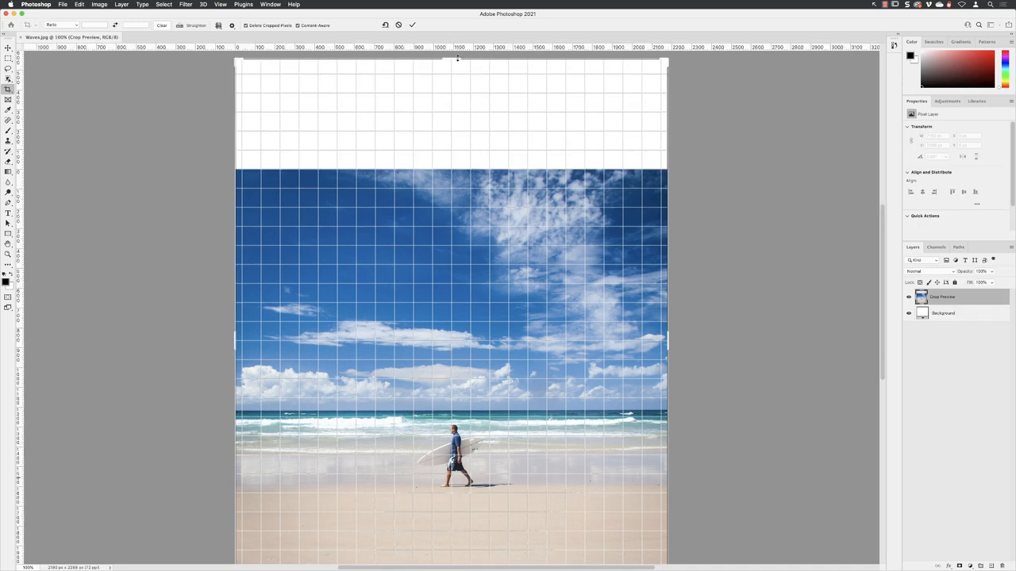
mouse_move(694, 127)
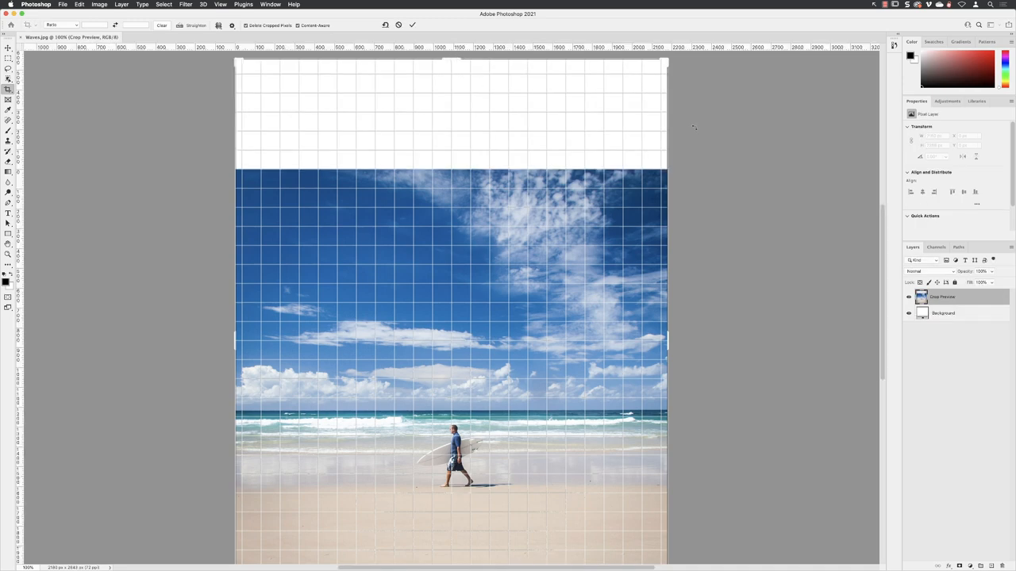
mouse_move(581, 178)
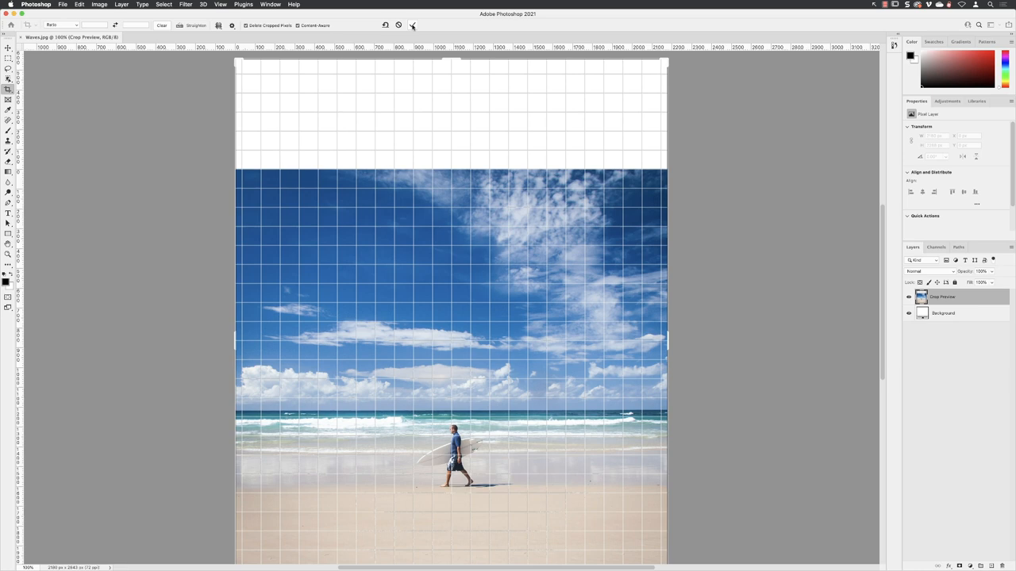
Step: Commit the content-aware crop to generate cloudy sky, then zoom out to view the photo
click(412, 25)
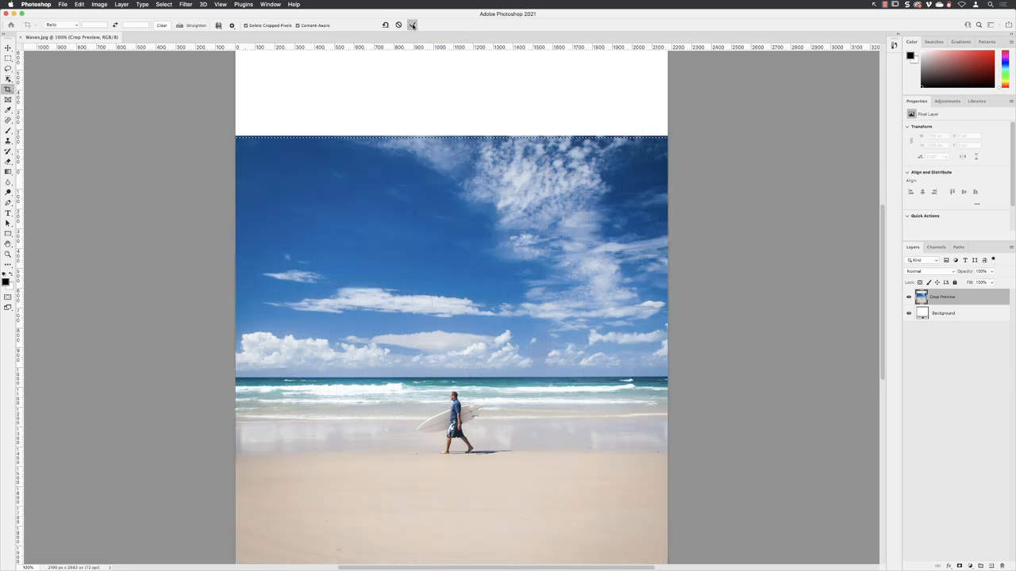
click(412, 25)
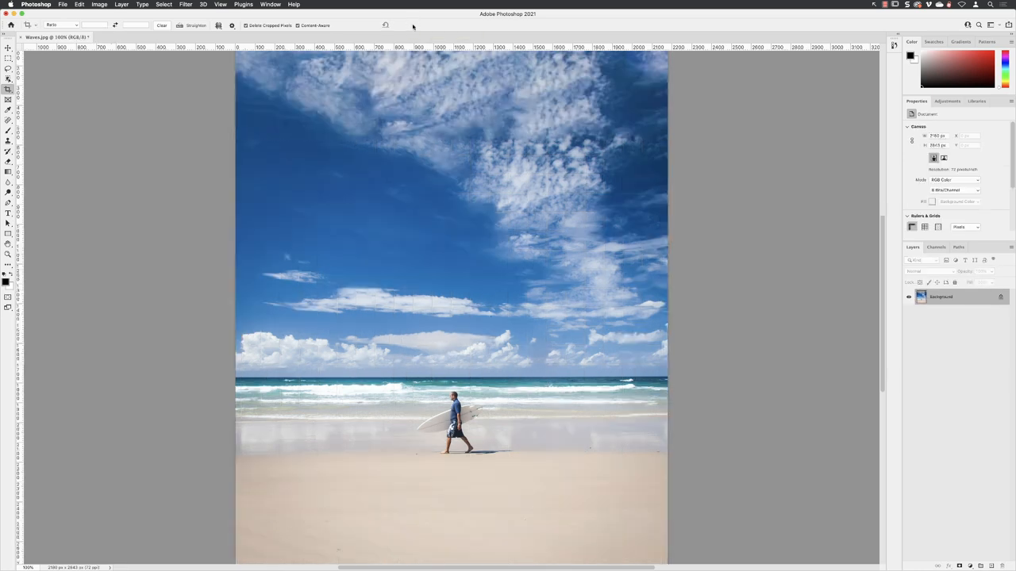
click(8, 259)
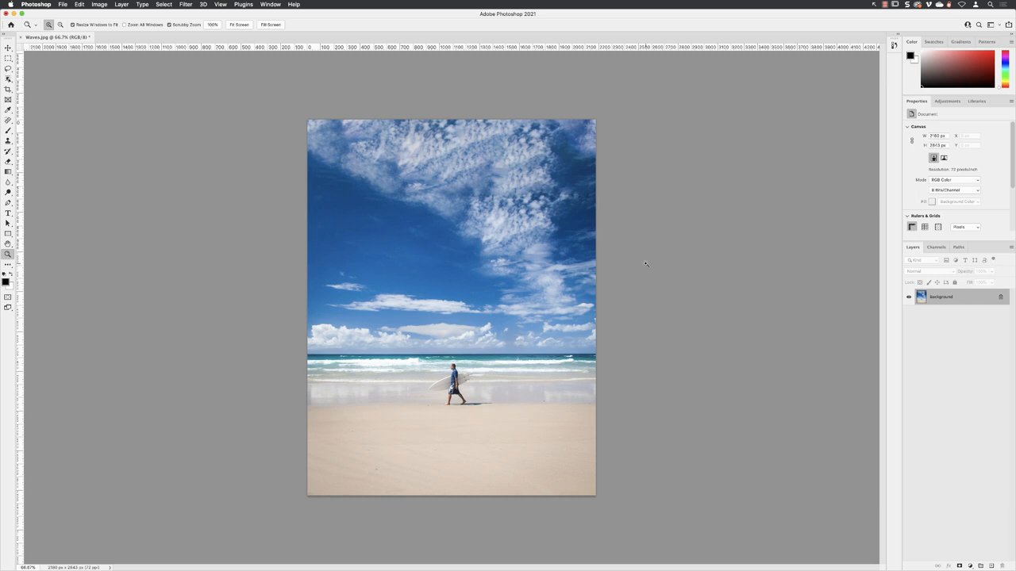
click(80, 4)
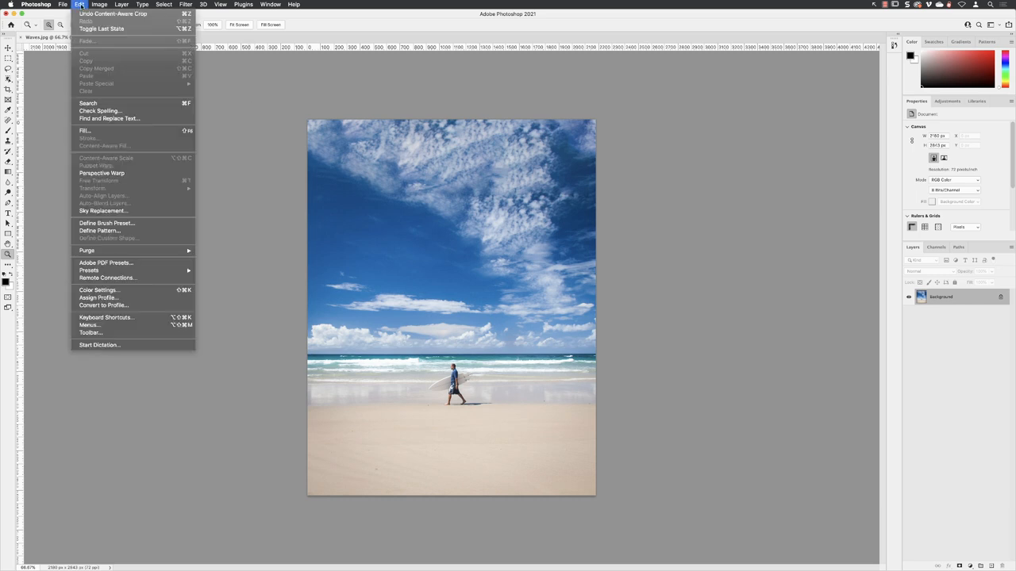
mouse_move(112, 15)
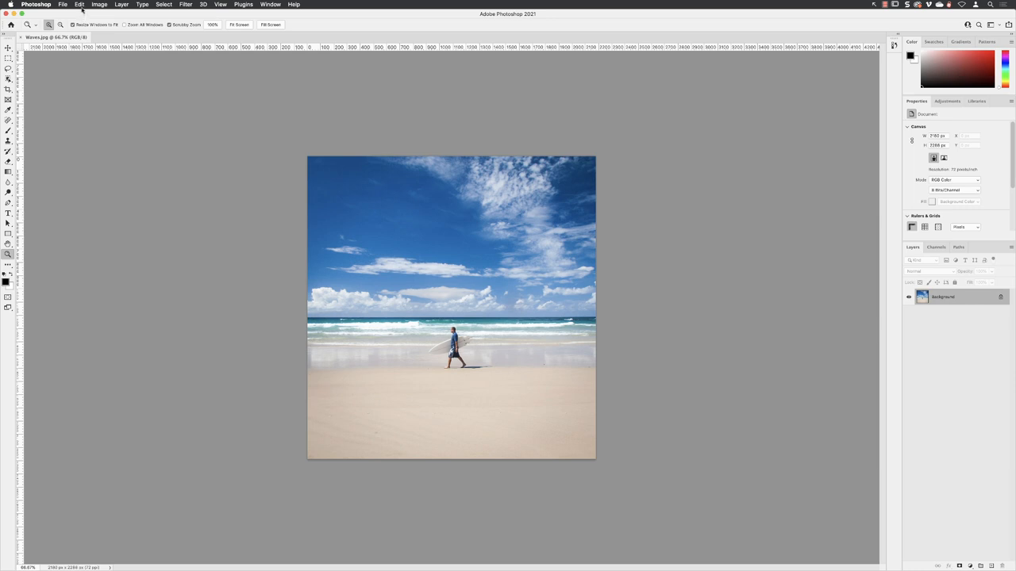
click(80, 4)
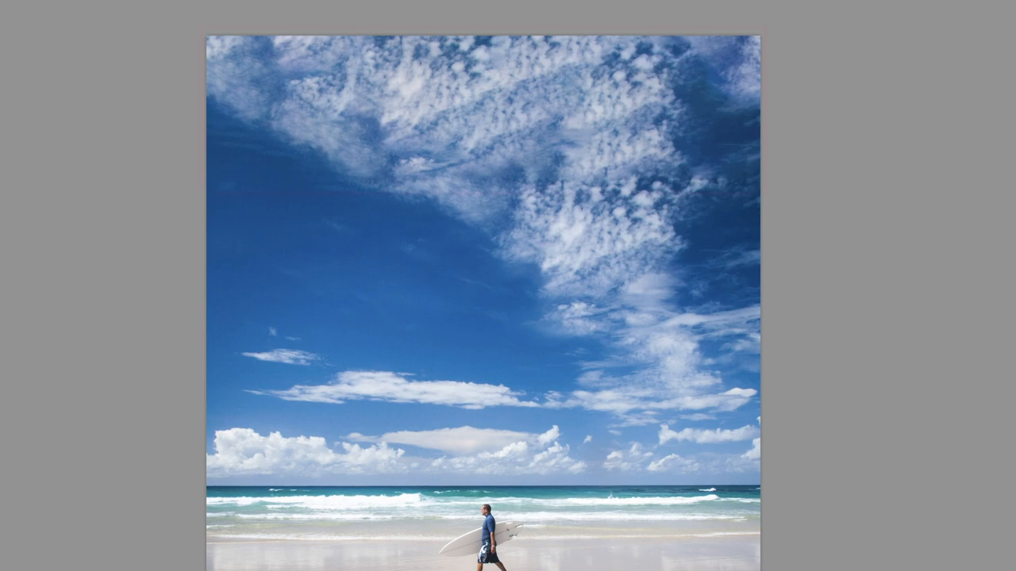
drag(202, 30, 762, 190)
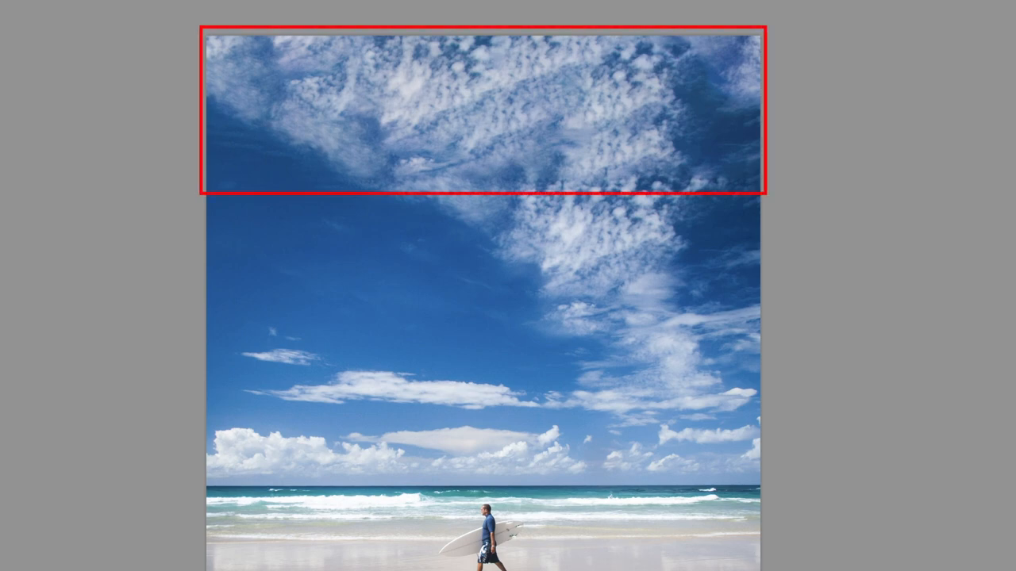